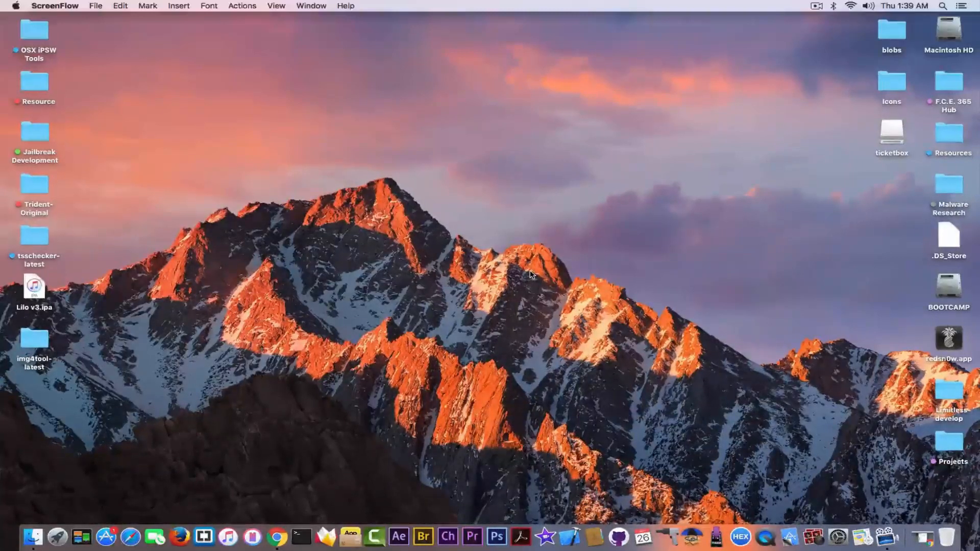
mouse_move(324, 536)
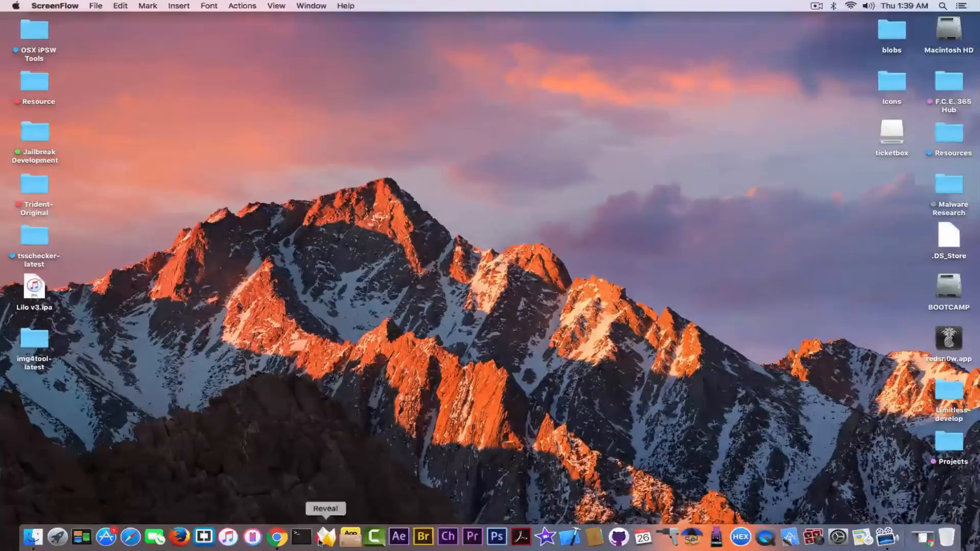
Launch TicketBox.app from the mounted ticketbox disk image
click(324, 536)
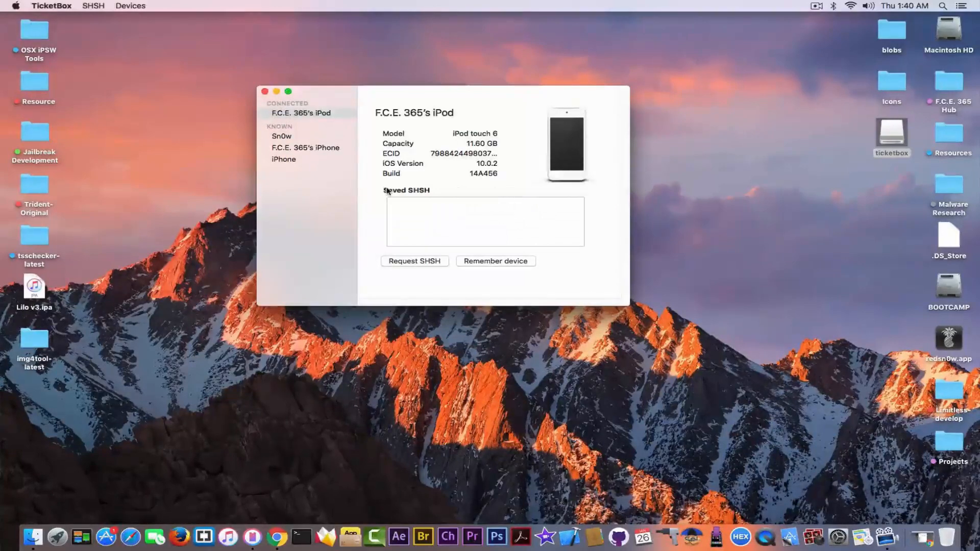
mouse_move(340, 176)
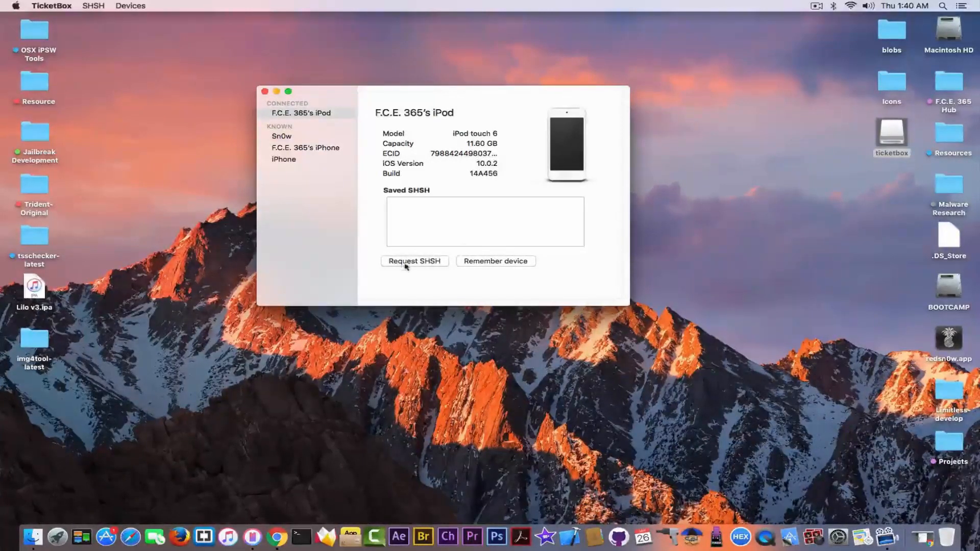
mouse_move(412, 280)
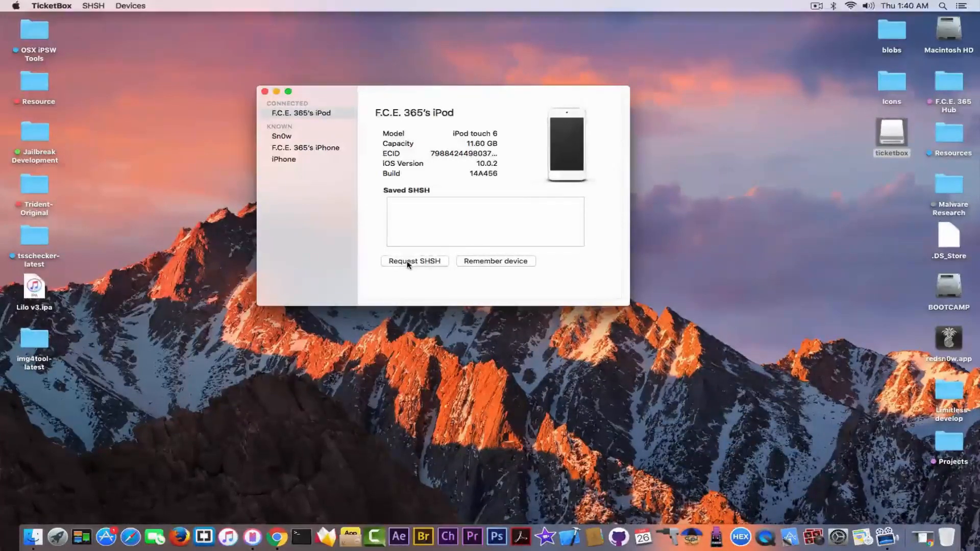
Request SHSH blobs for the iPod and review the saved 10.2 and 10.2.1 entries
click(413, 261)
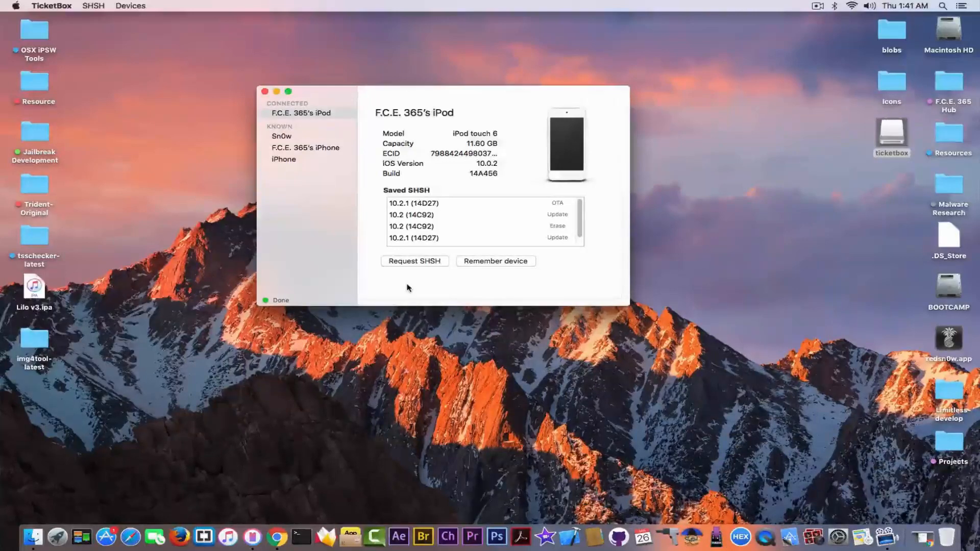
scroll(down, 3)
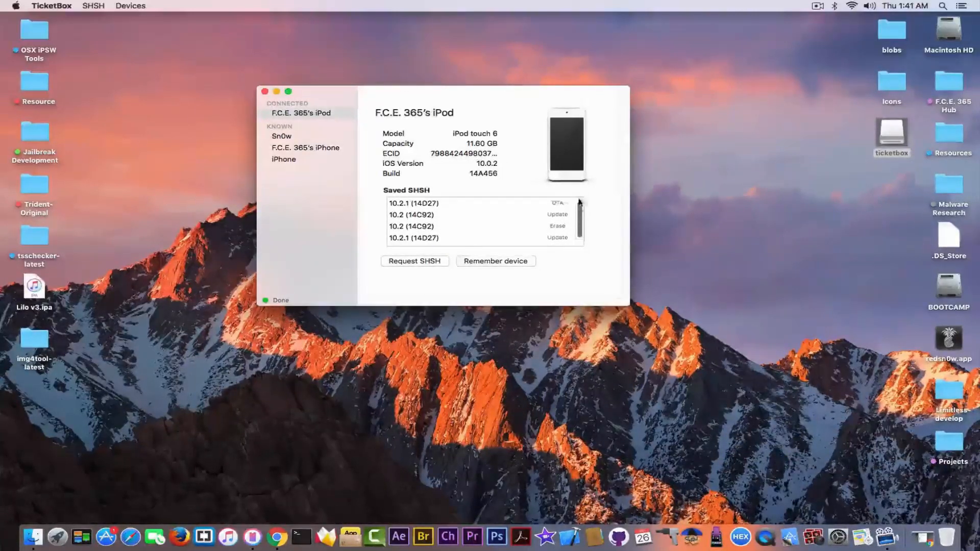
scroll(down, 3)
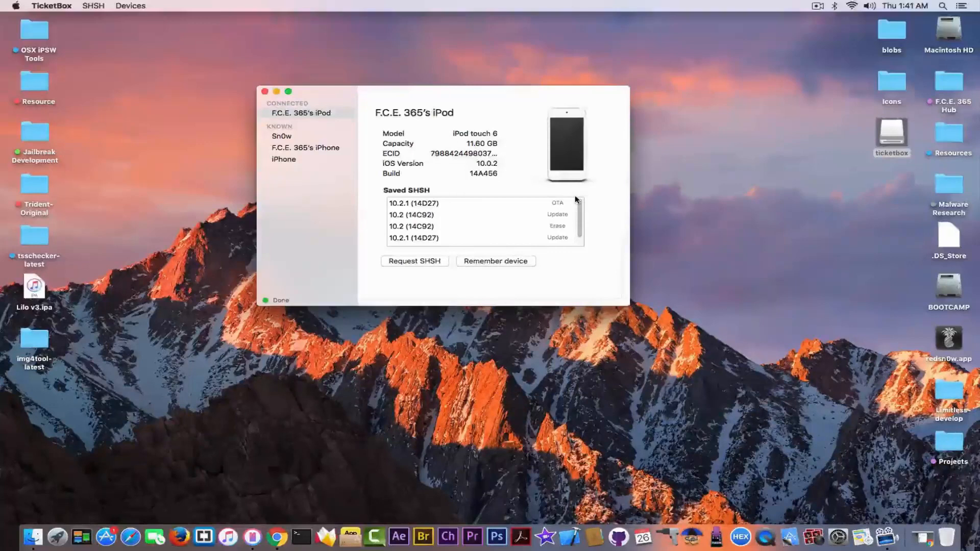
mouse_move(276, 537)
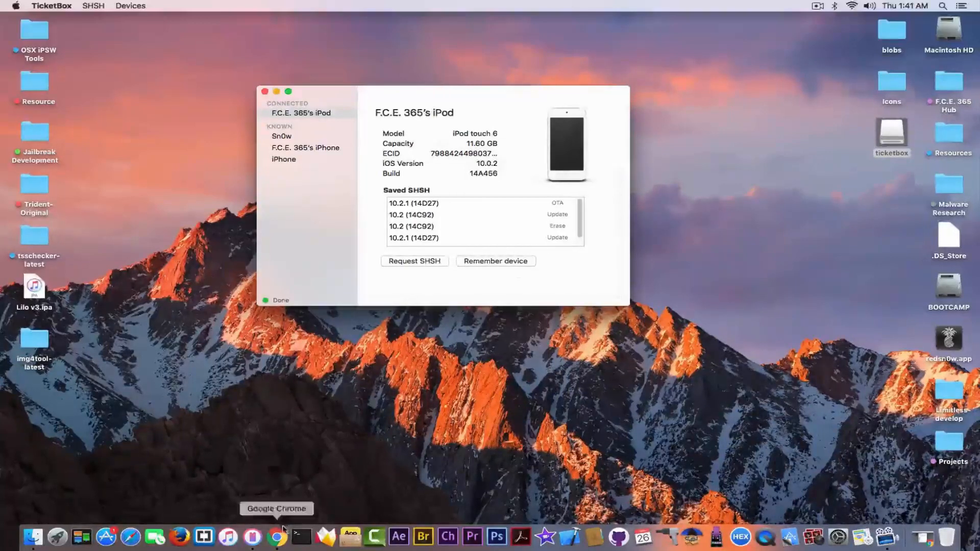
mouse_move(283, 469)
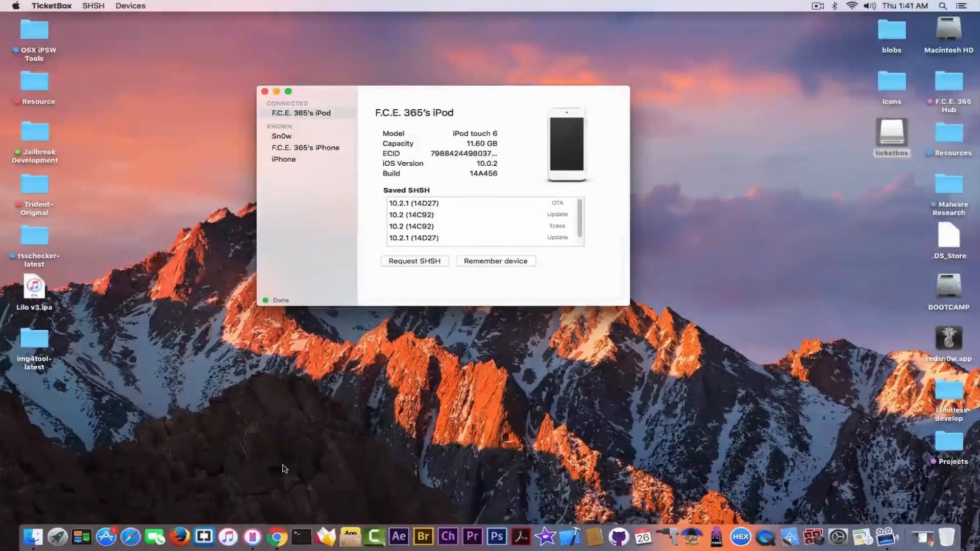
mouse_move(276, 538)
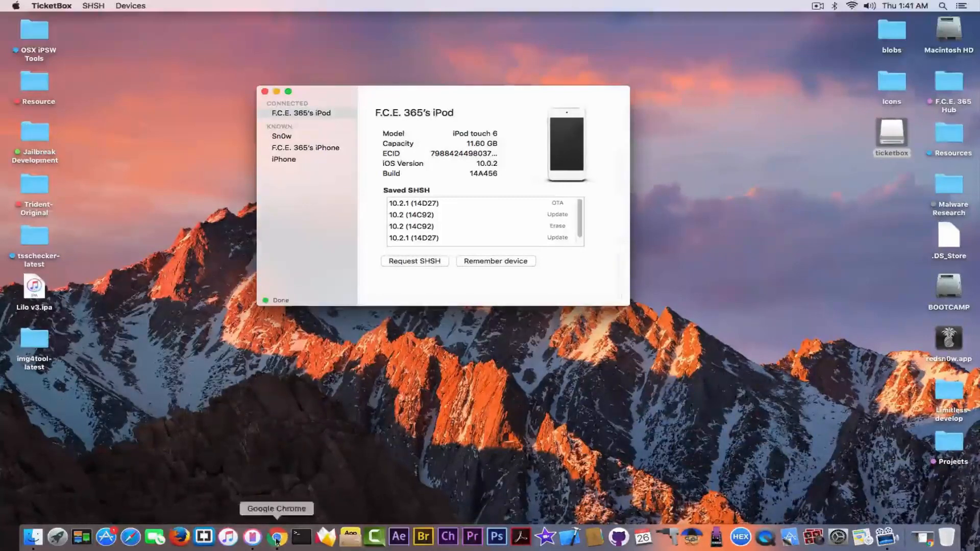
Browse qwertyoruiop's iOS 10.2 tweets and npupyshev's TicketBox 0.4.2 announcement in Chrome
click(276, 536)
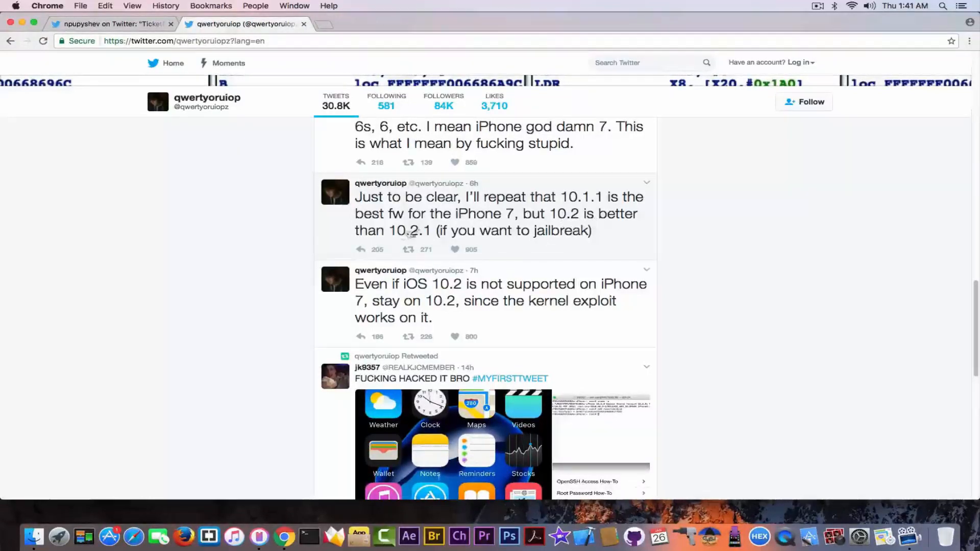
mouse_move(462, 238)
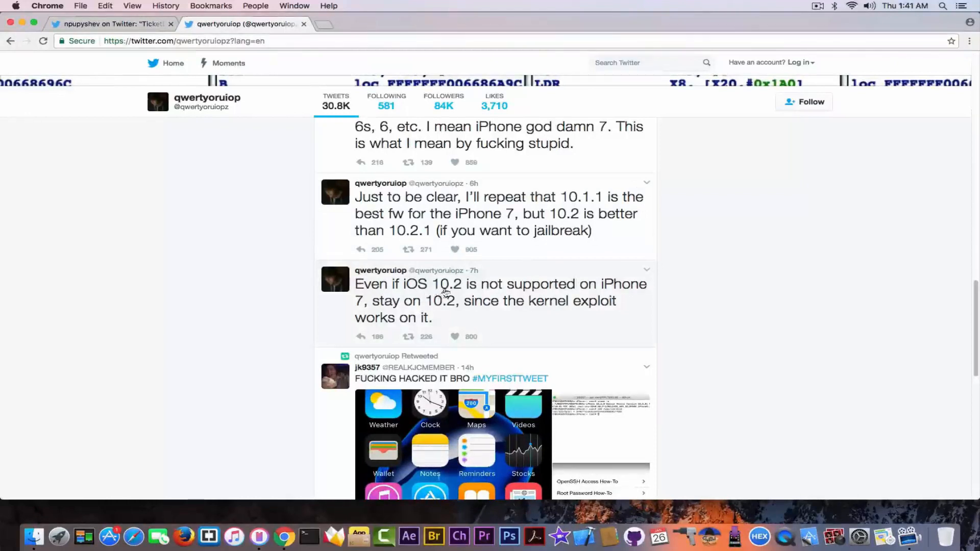
mouse_move(522, 300)
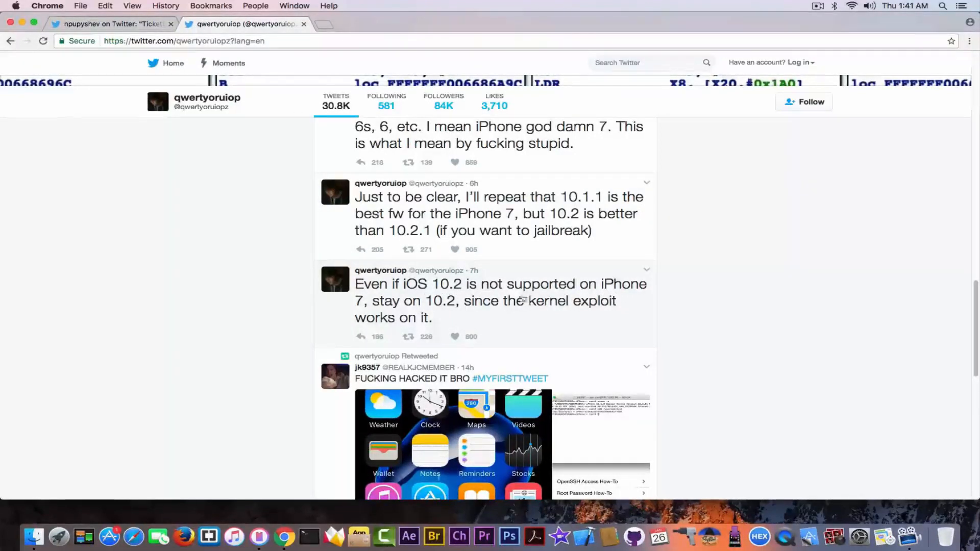
mouse_move(400, 316)
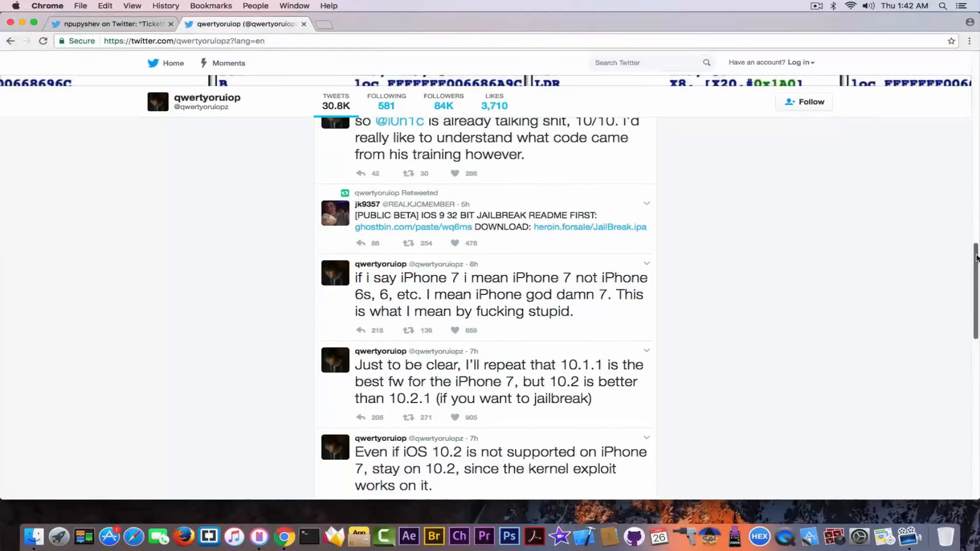
scroll(up, 3)
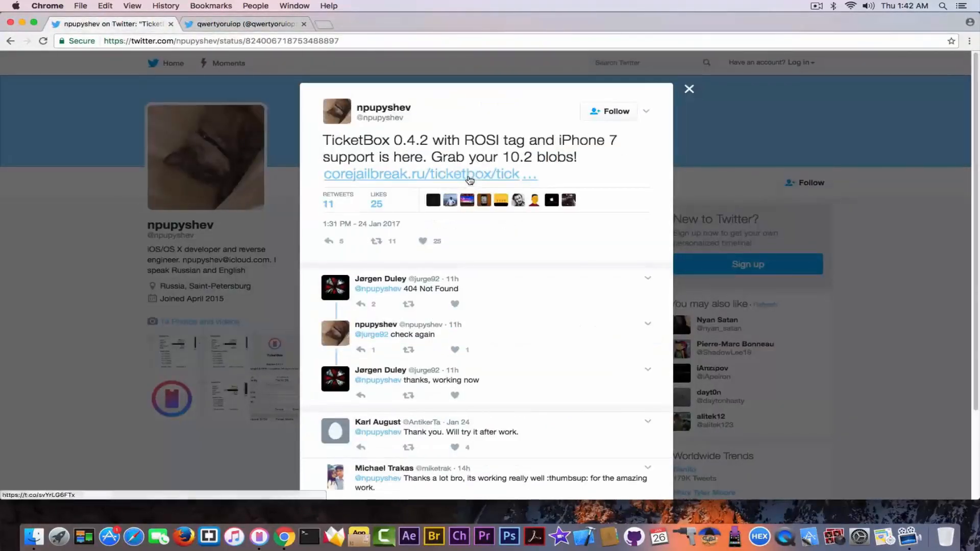
mouse_move(468, 180)
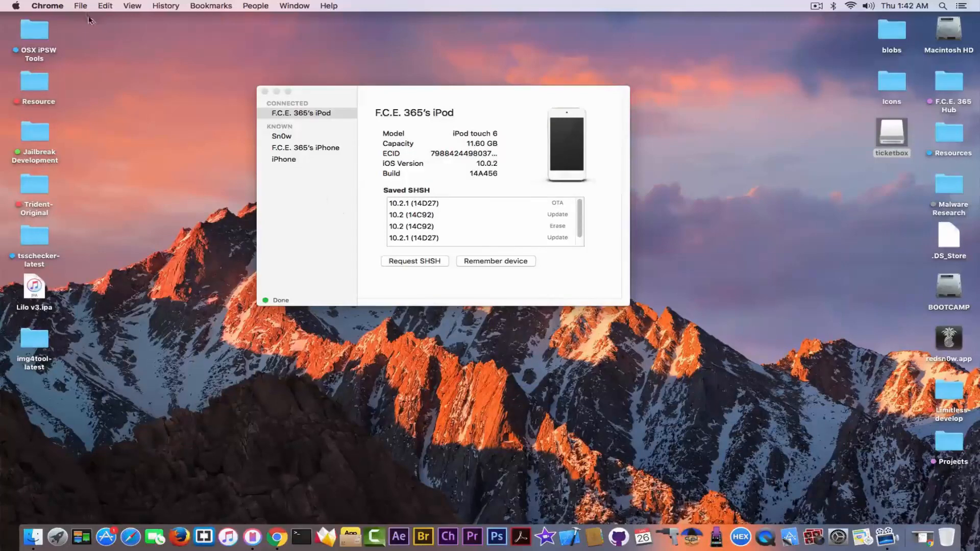
Quit TicketBox and close the ticketbox disk image Finder window
click(52, 6)
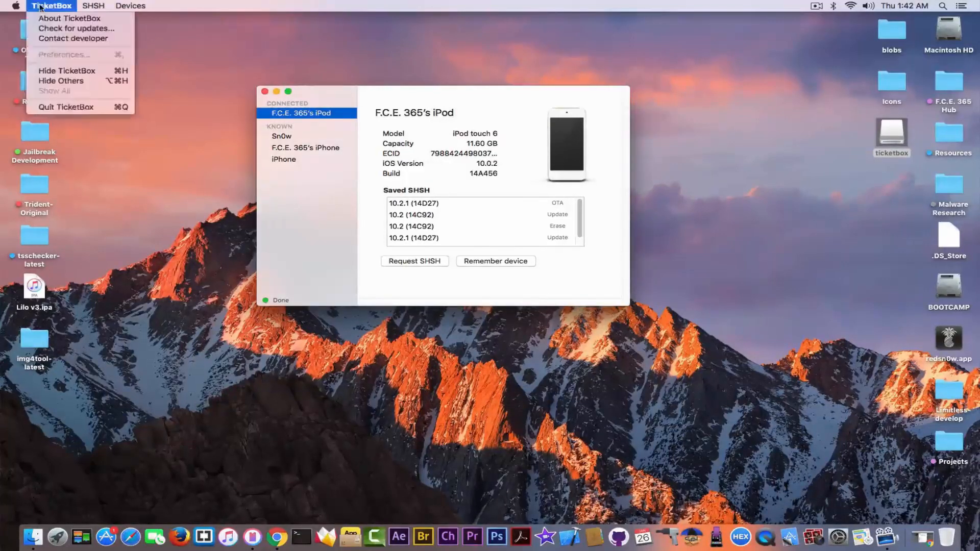
mouse_move(76, 29)
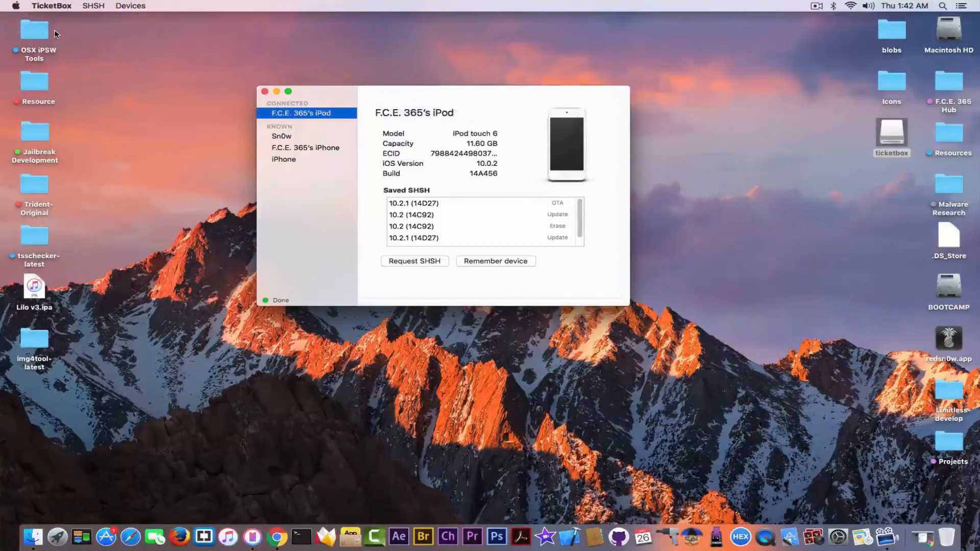
mouse_move(52, 13)
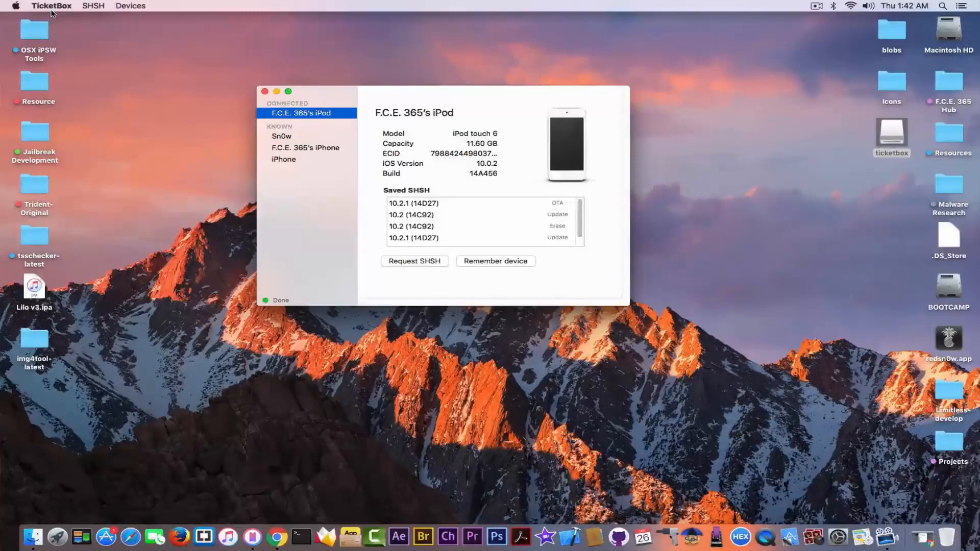
mouse_move(321, 186)
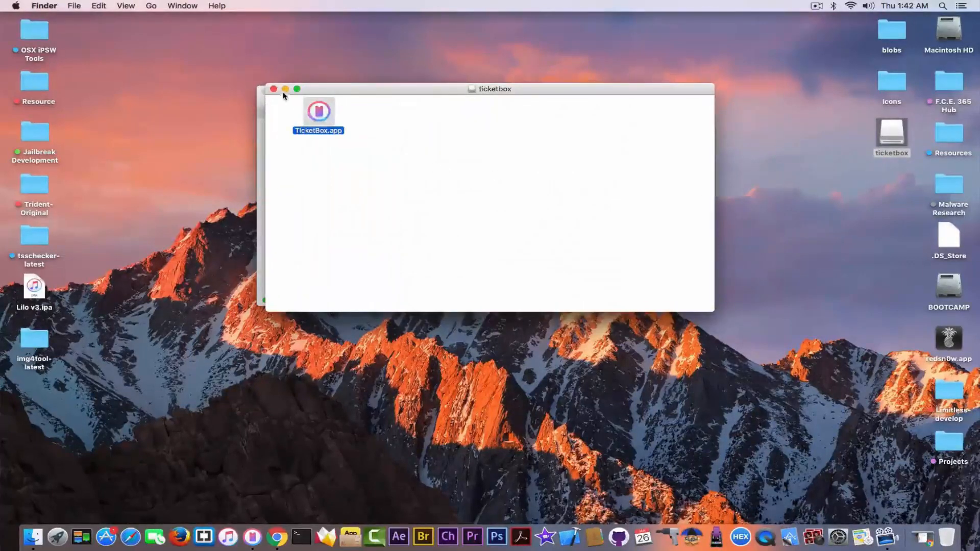
double_click(319, 110)
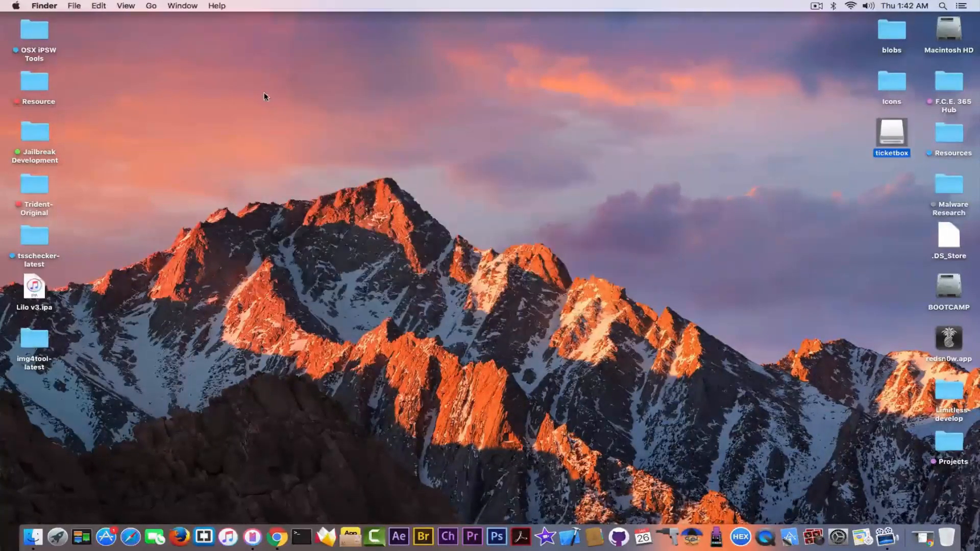
mouse_move(297, 483)
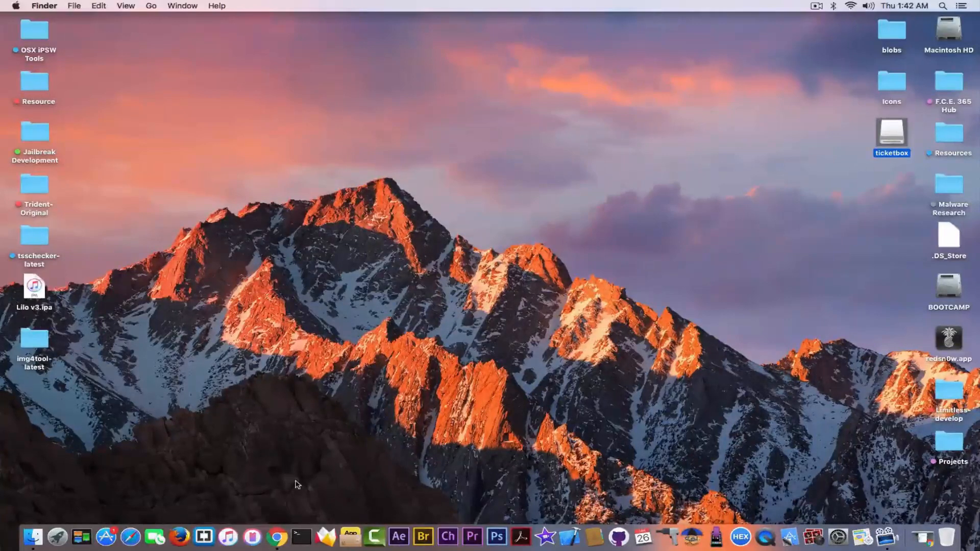
mouse_move(461, 378)
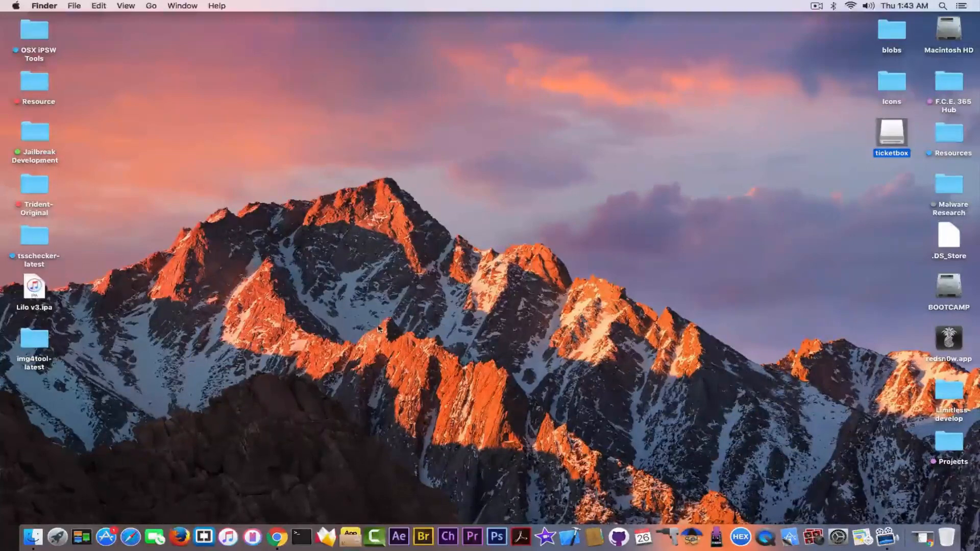
click(465, 394)
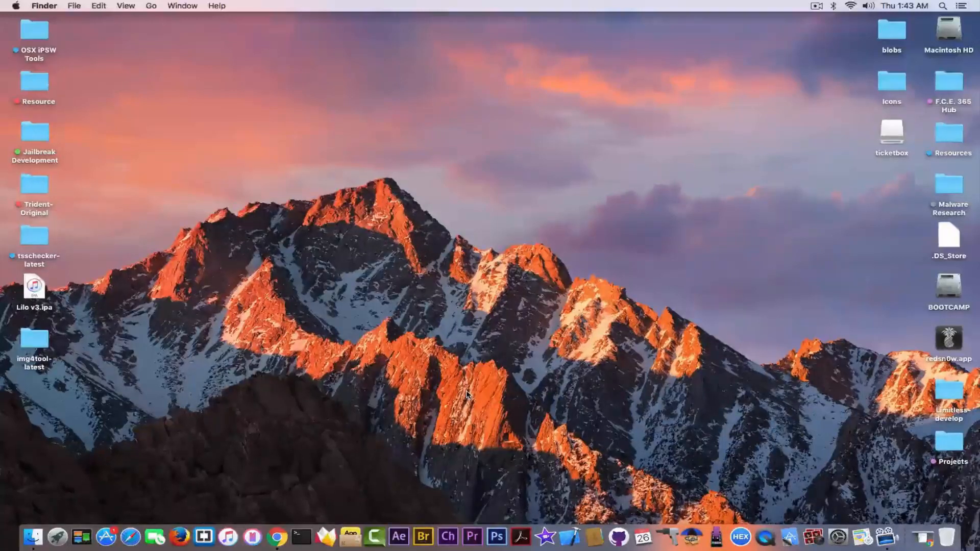
View tsschecker's help output from the tsschecker-latest folder, then close Terminal
double_click(34, 239)
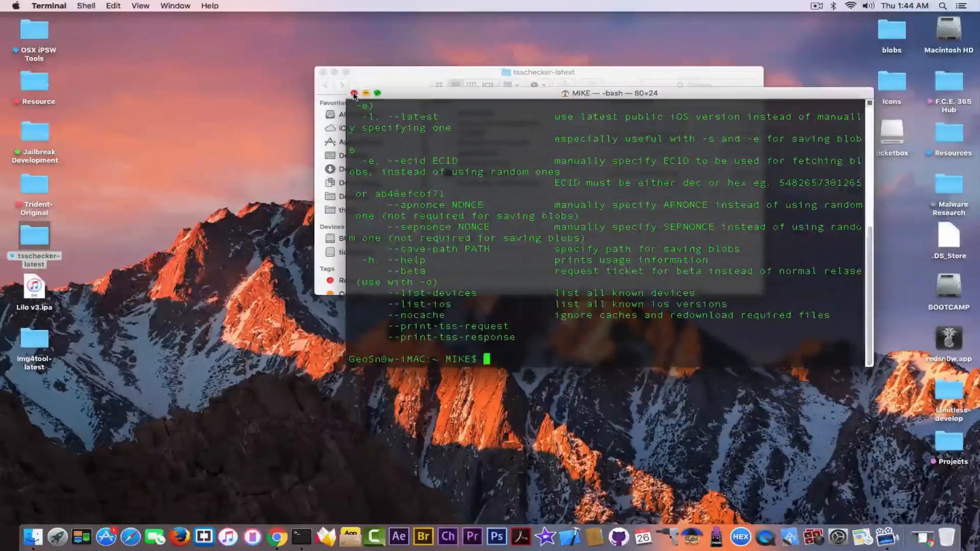
click(354, 93)
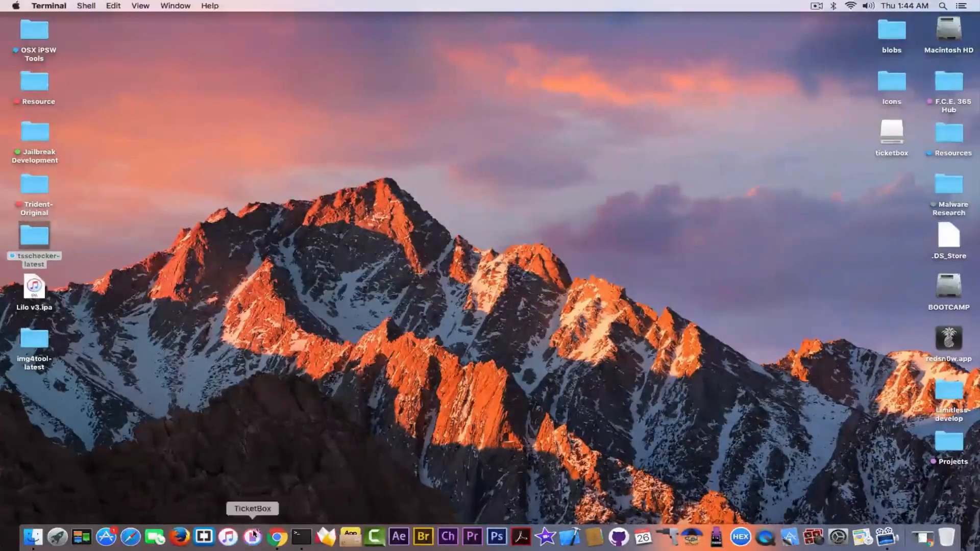
Relaunch TicketBox to show the iPod's saved 10.2.1 and 10.2 blobs, then return to the desktop
click(252, 535)
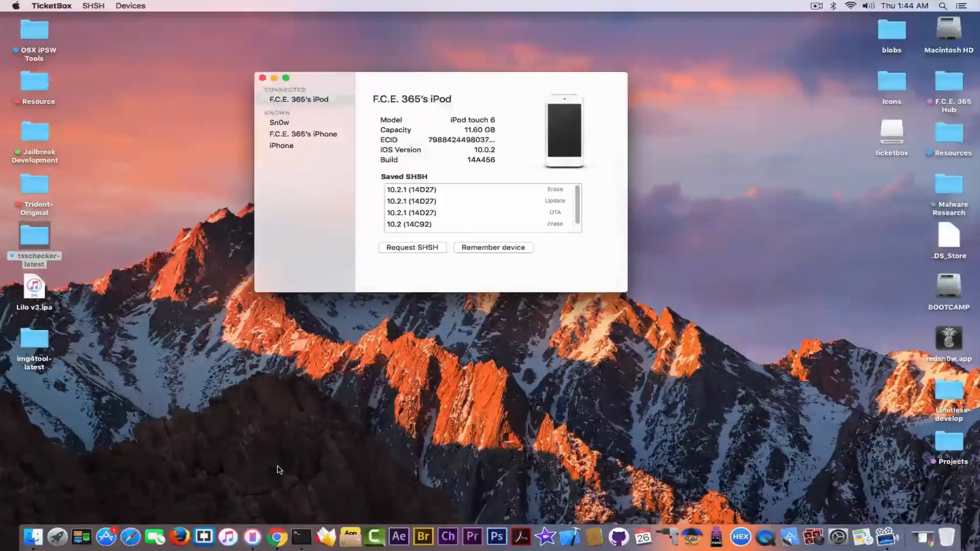
mouse_move(312, 220)
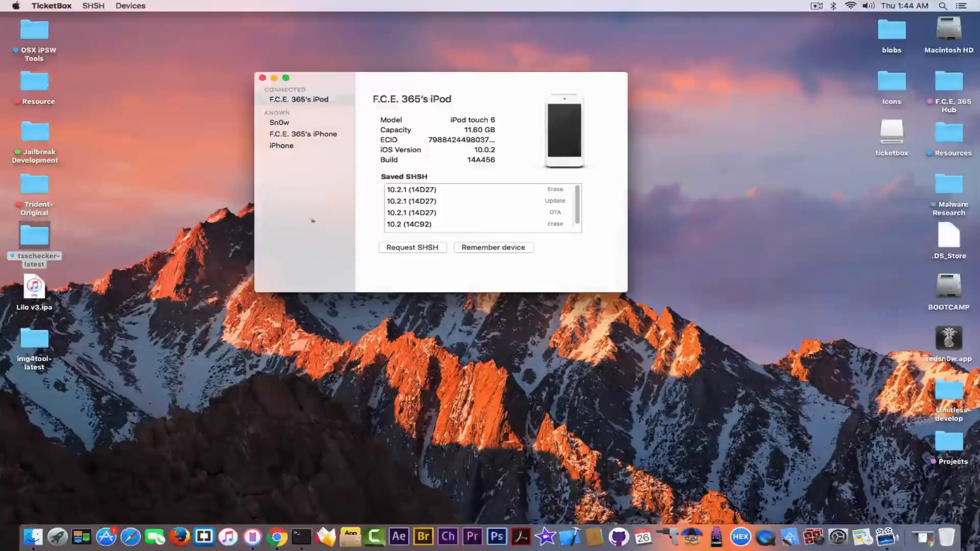
click(262, 78)
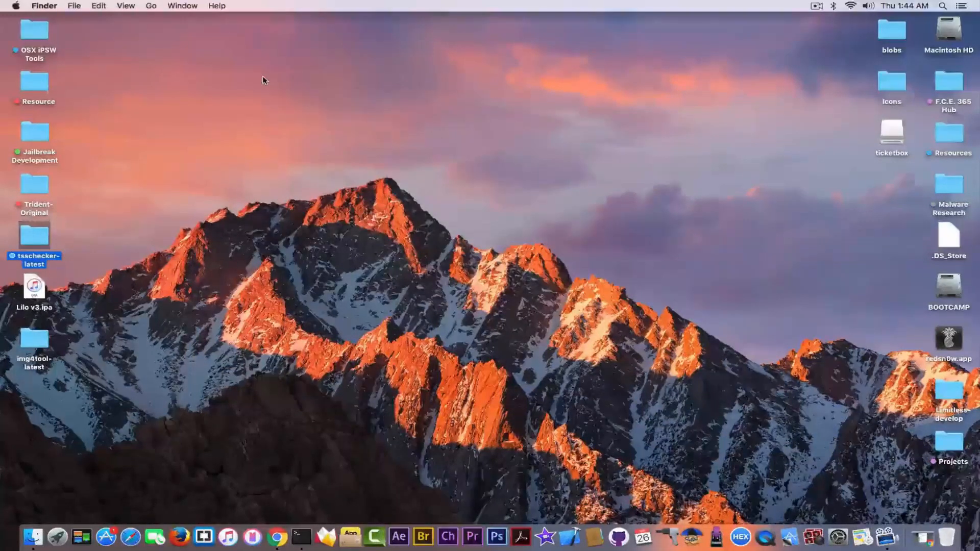